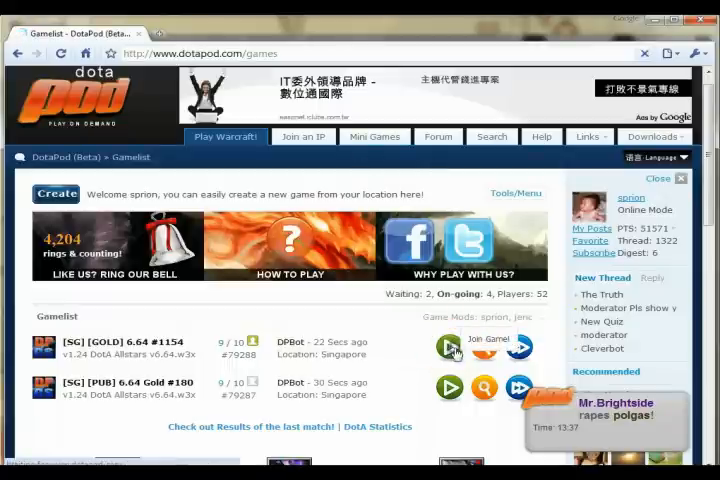
Use the chosen game's Play button to start downloading its connection file.
left_click(448, 344)
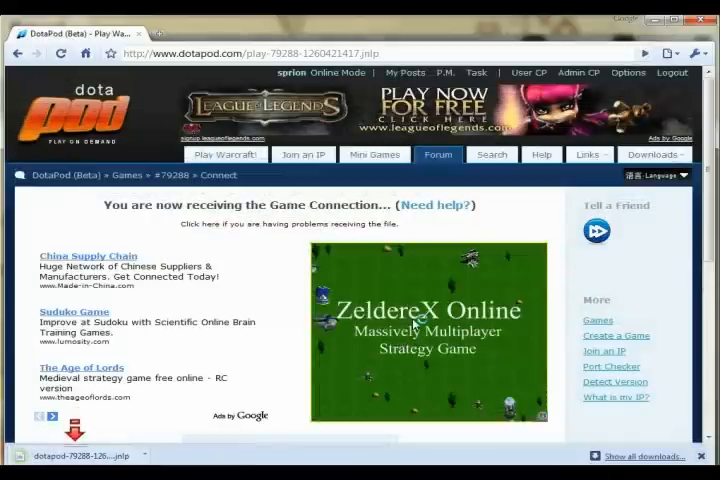